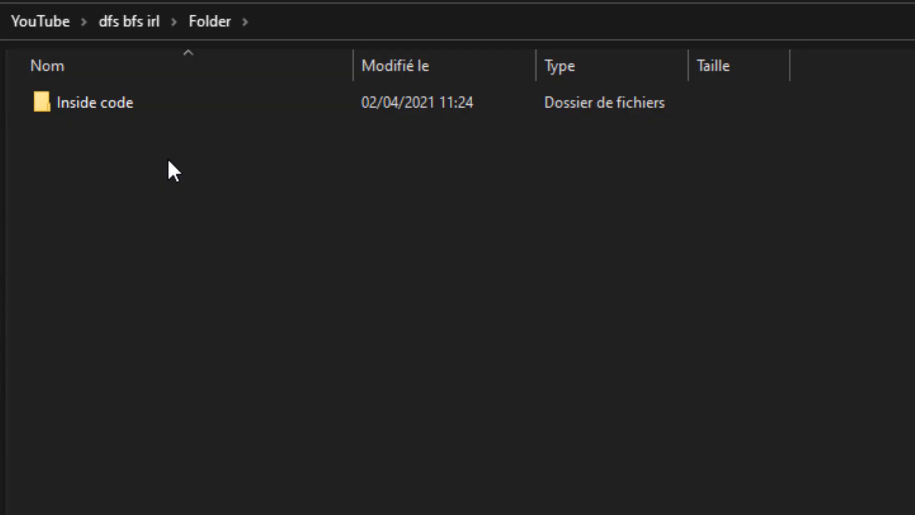
{"action": "double_click", "coordinate": [91, 102]}
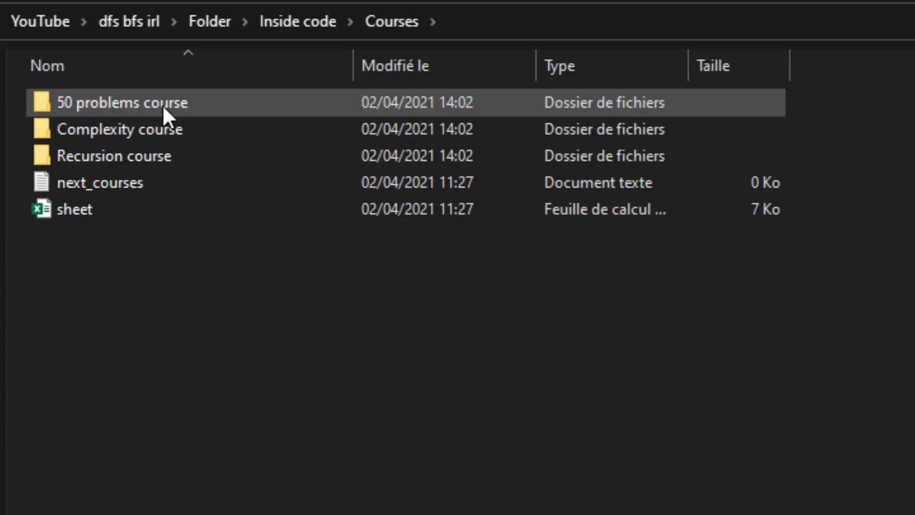
{"action": "double_click", "coordinate": [114, 129]}
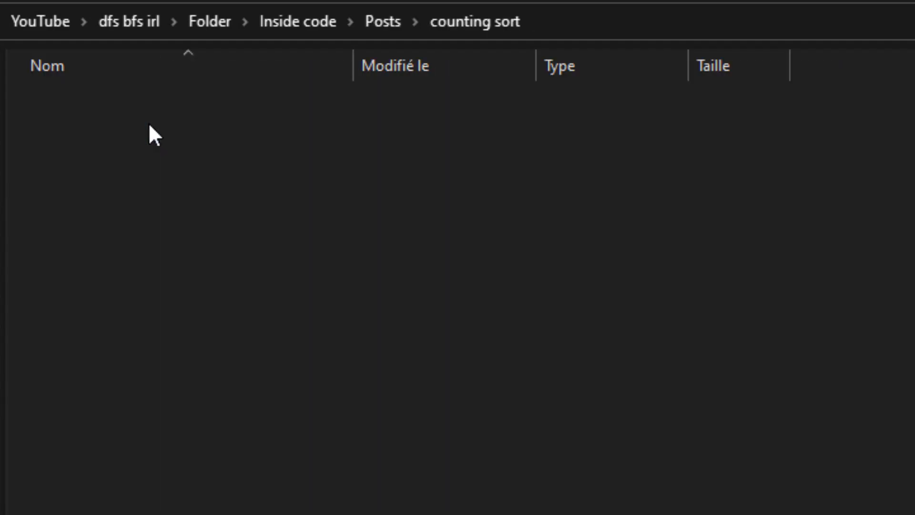
{"action": "left_click", "coordinate": [297, 21]}
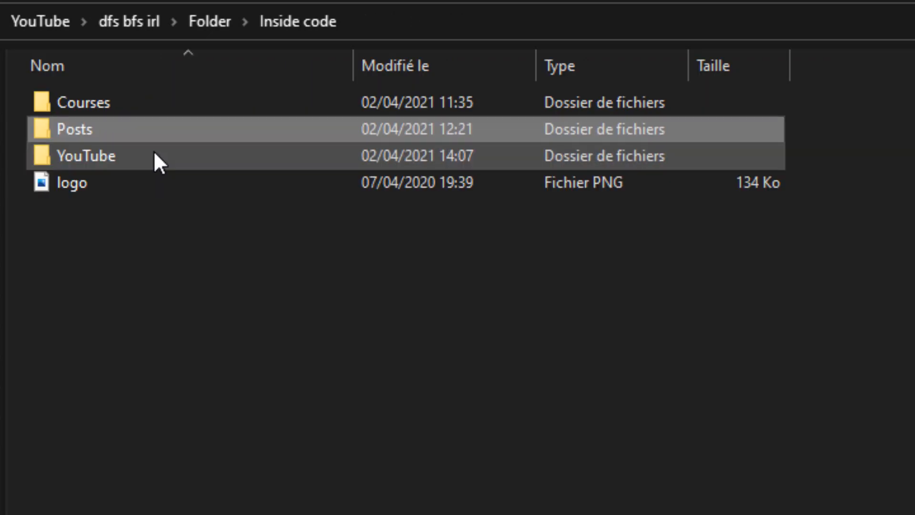
{"action": "double_click", "coordinate": [86, 156]}
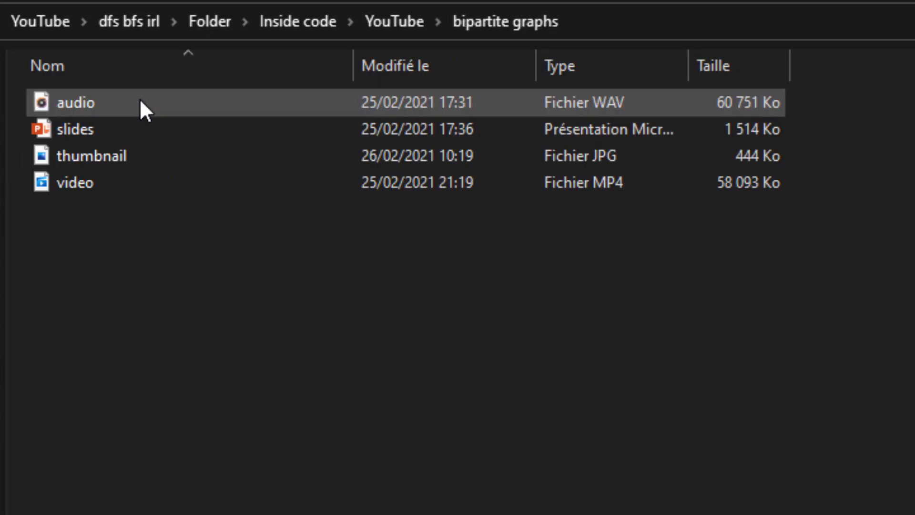
{"action": "left_click", "coordinate": [298, 22]}
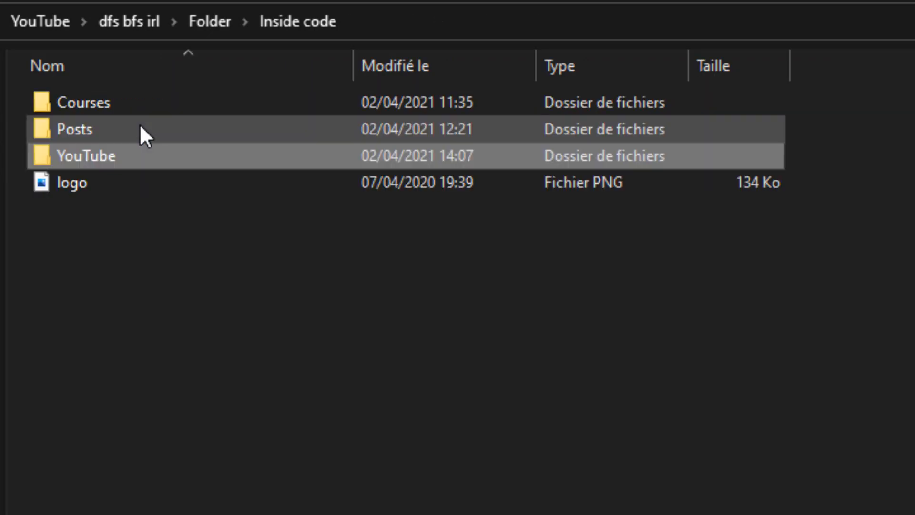
{"action": "left_click", "coordinate": [209, 21]}
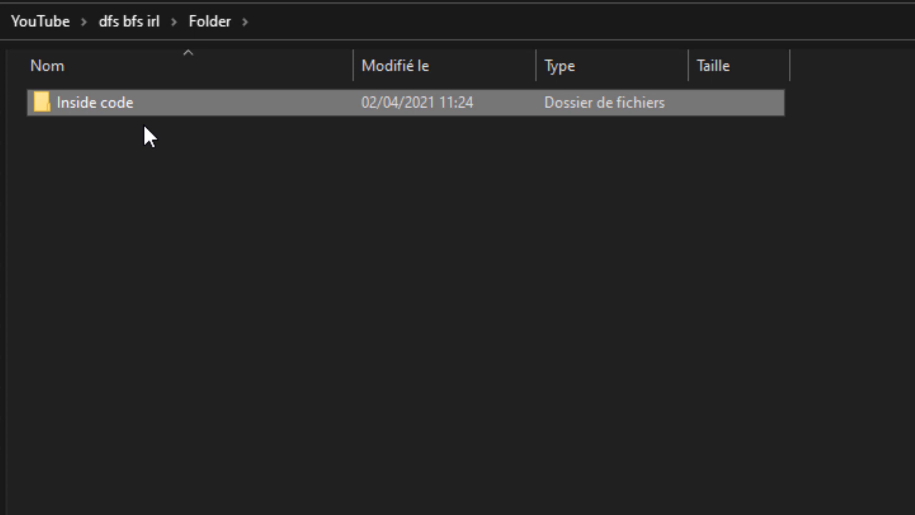
{"action": "mouse_move", "coordinate": [129, 168]}
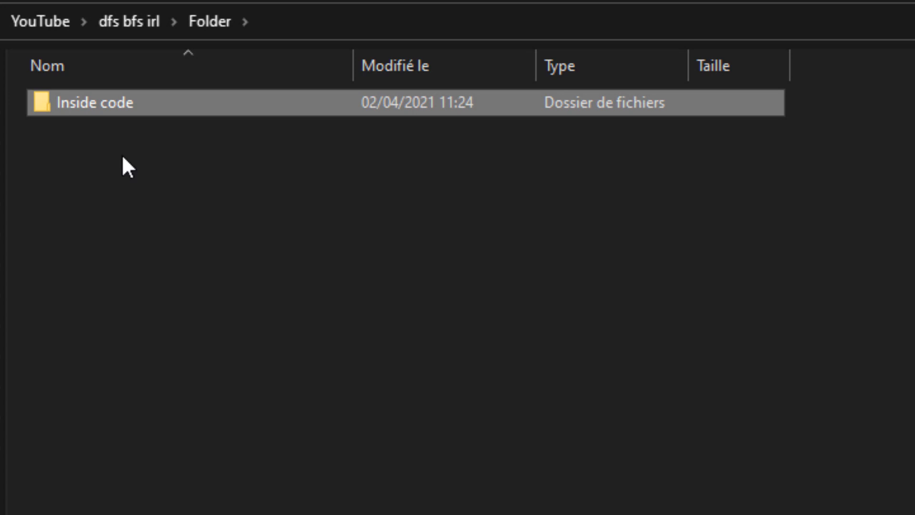
{"action": "double_click", "coordinate": [95, 103]}
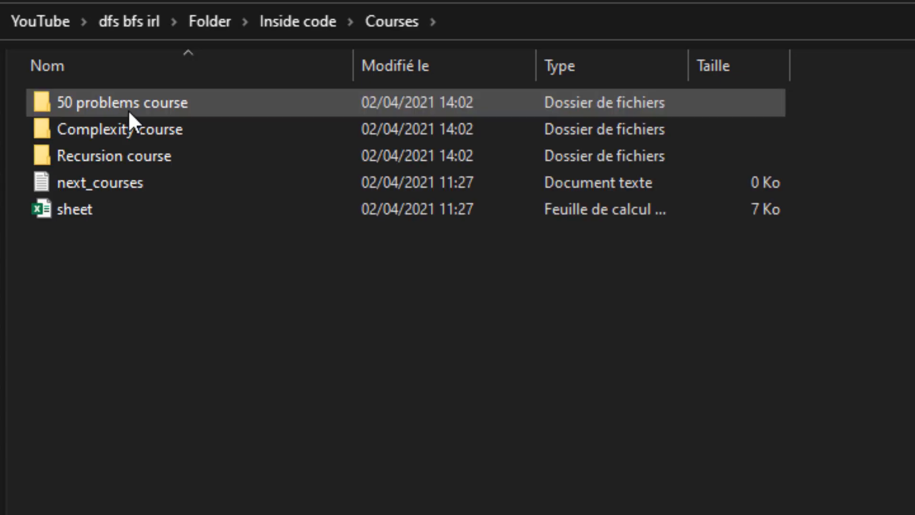
{"action": "left_click", "coordinate": [296, 22]}
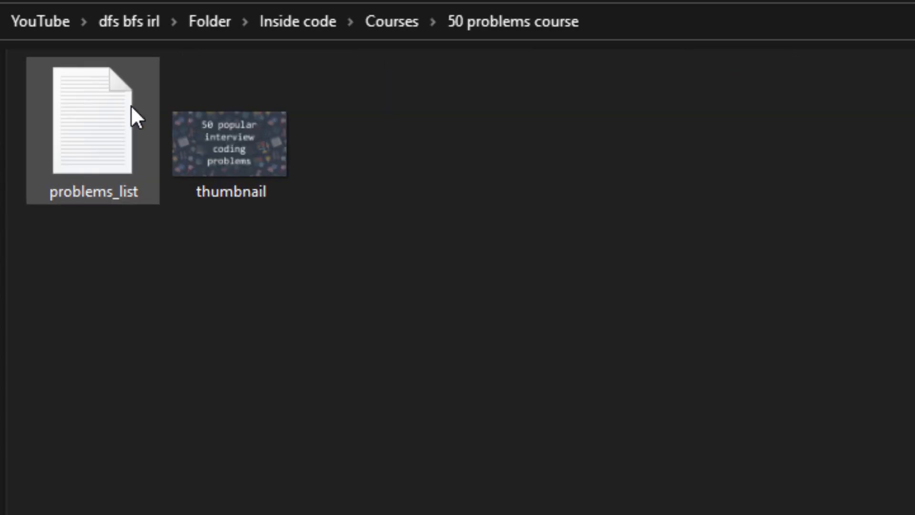
{"action": "left_click", "coordinate": [391, 22]}
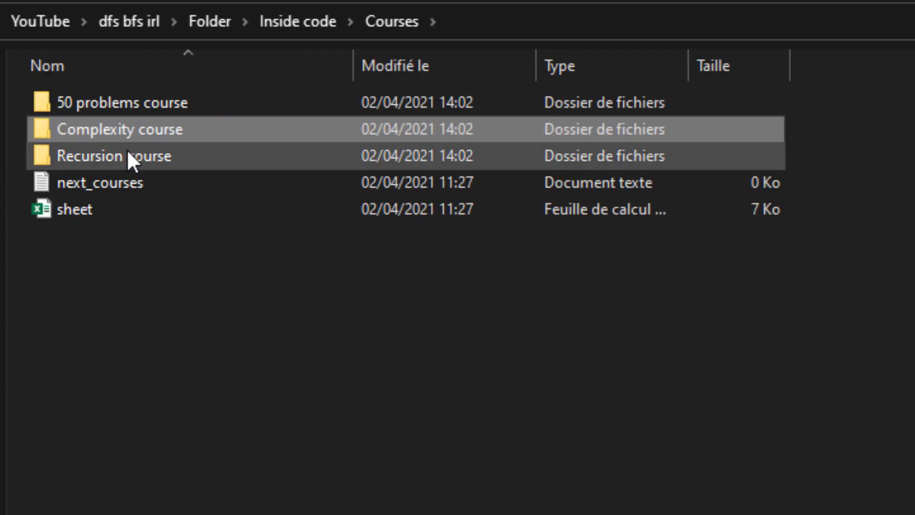
{"action": "left_click", "coordinate": [298, 22]}
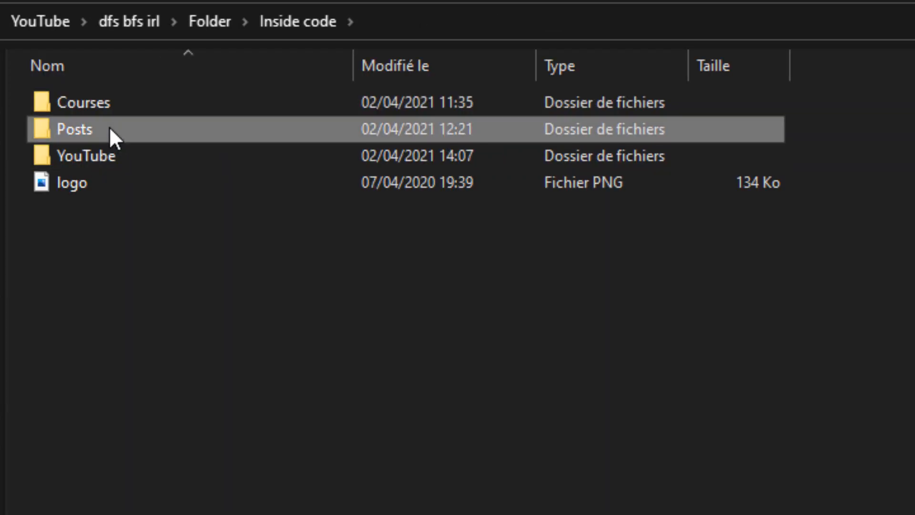
{"action": "double_click", "coordinate": [73, 129]}
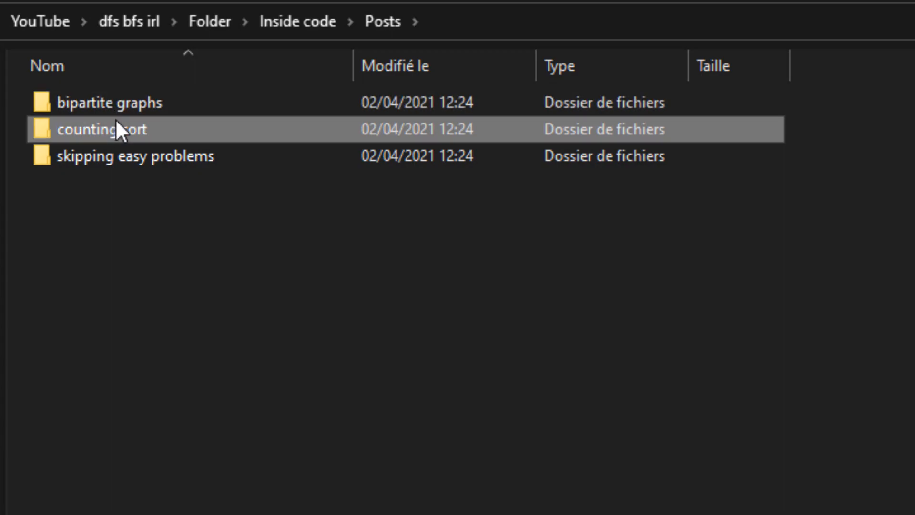
{"action": "double_click", "coordinate": [135, 155]}
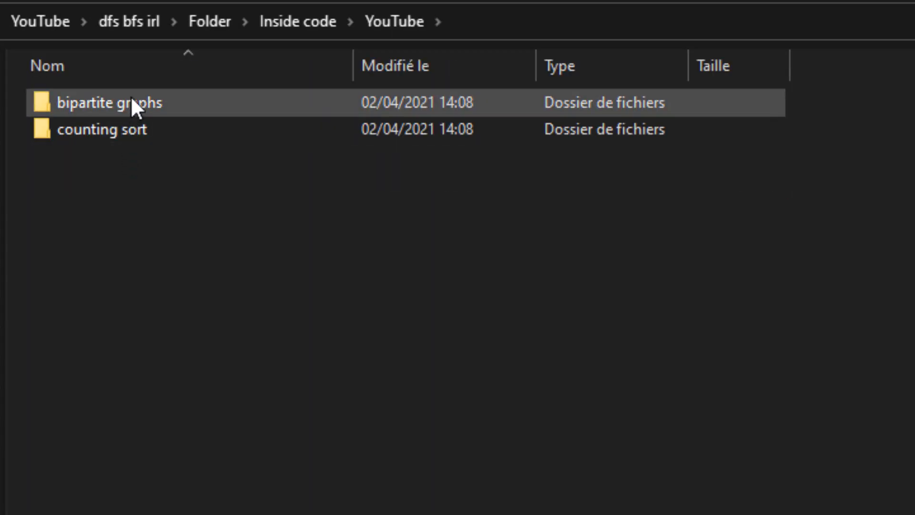
{"action": "left_click", "coordinate": [102, 129]}
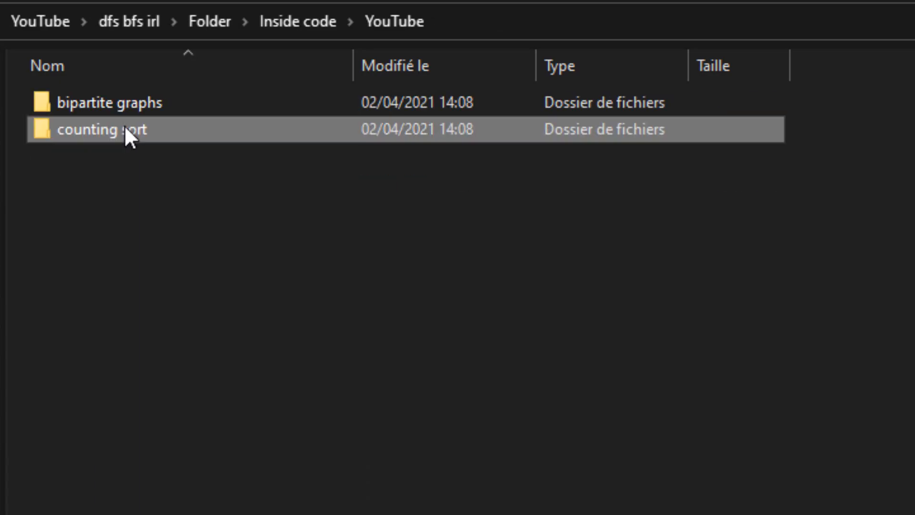
{"action": "left_click", "coordinate": [209, 22]}
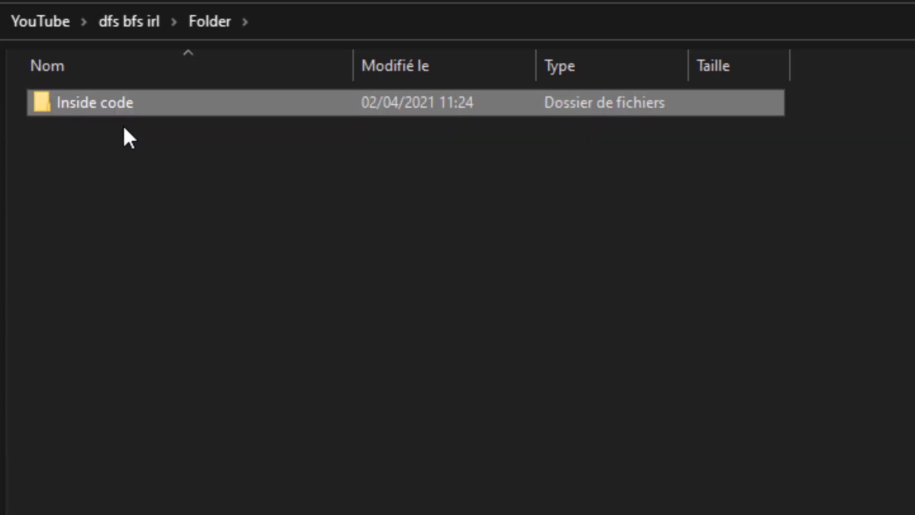